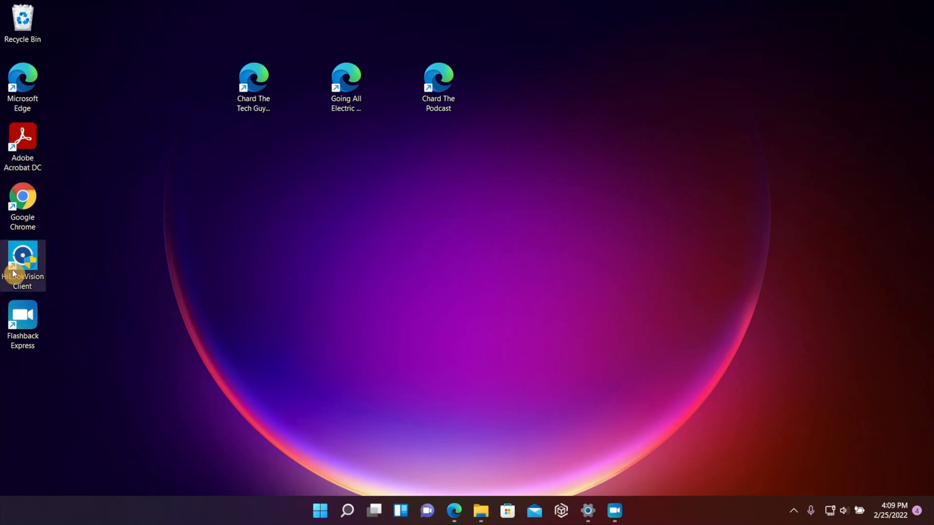
mouse_move(372, 70)
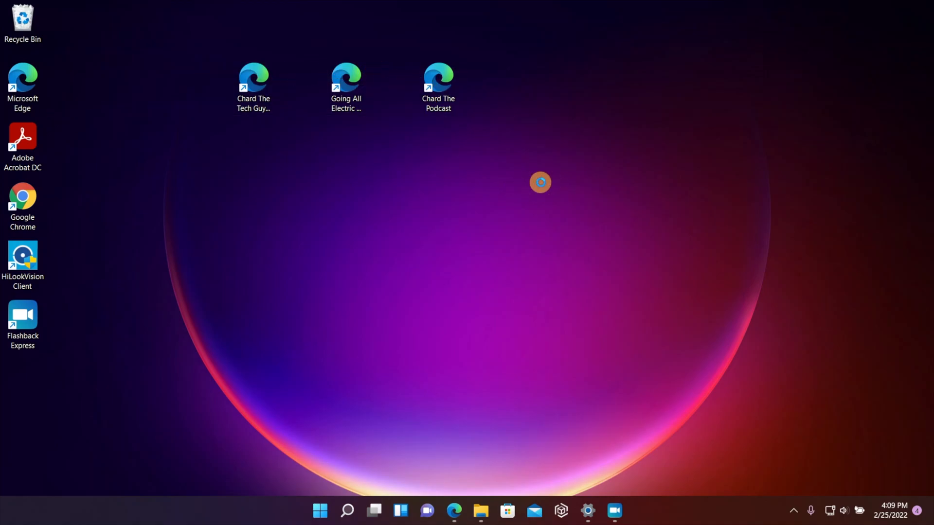
- Switch the desktop icons to large, then medium, and finally small size
right_click(539, 182)
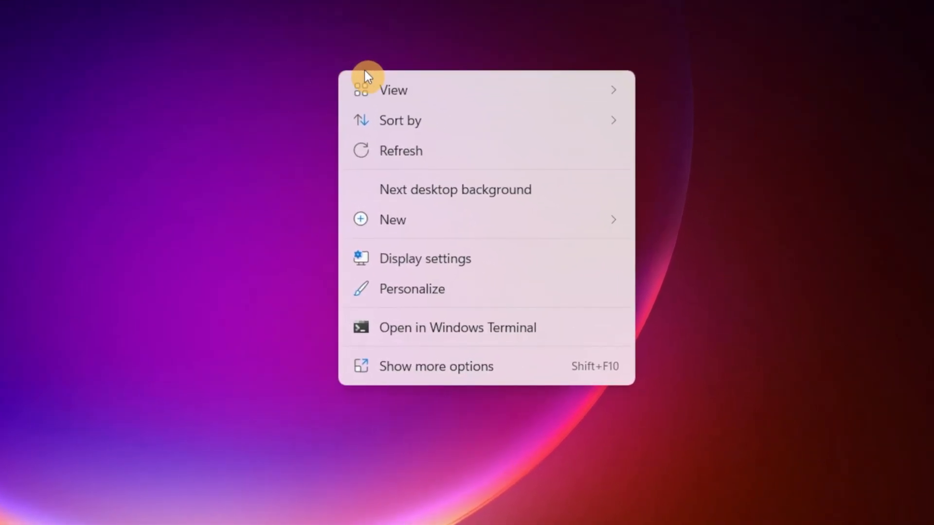
left_click(392, 90)
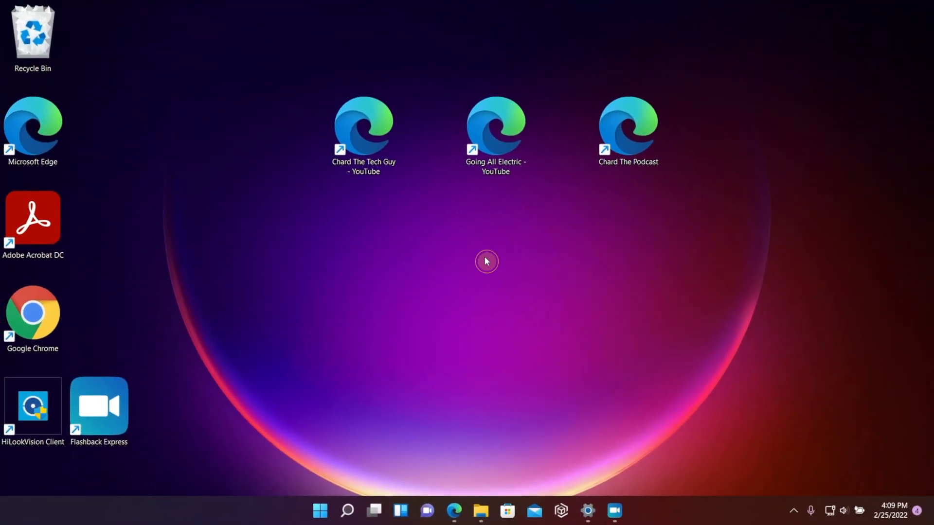
right_click(487, 261)
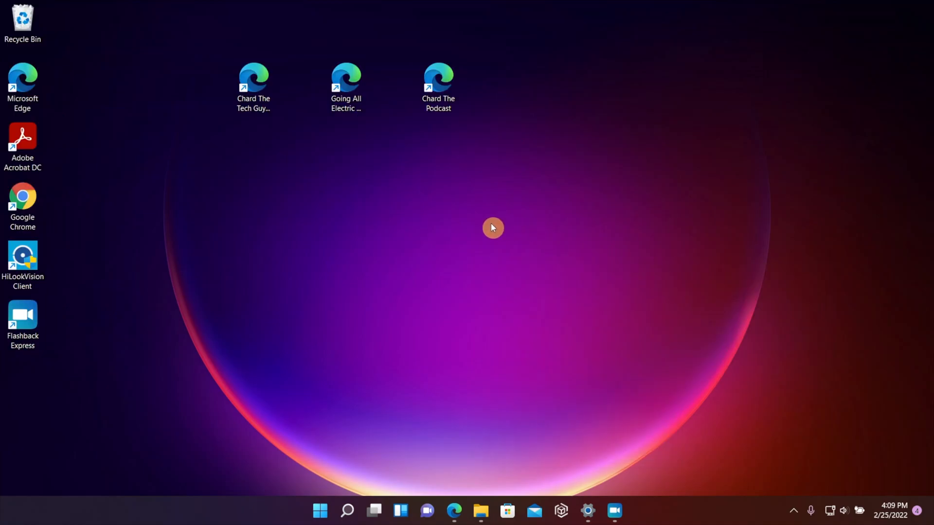
right_click(492, 228)
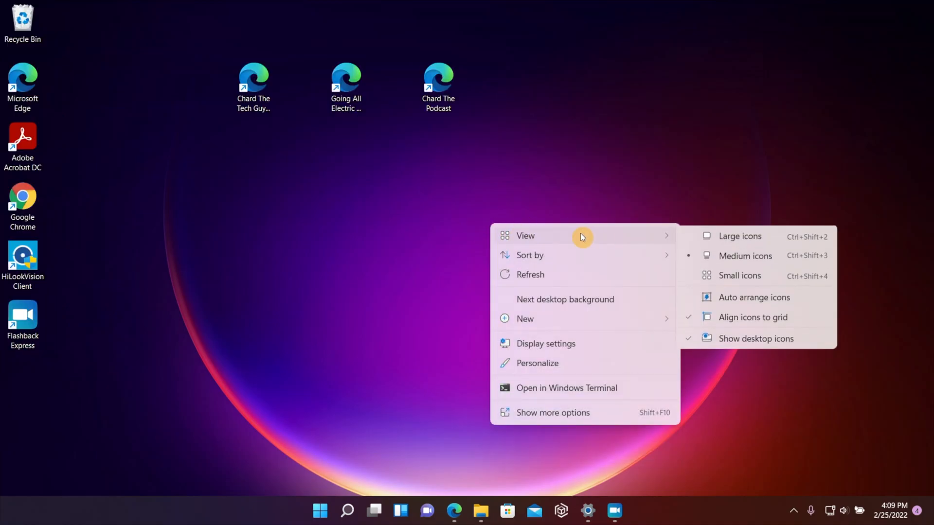
left_click(739, 275)
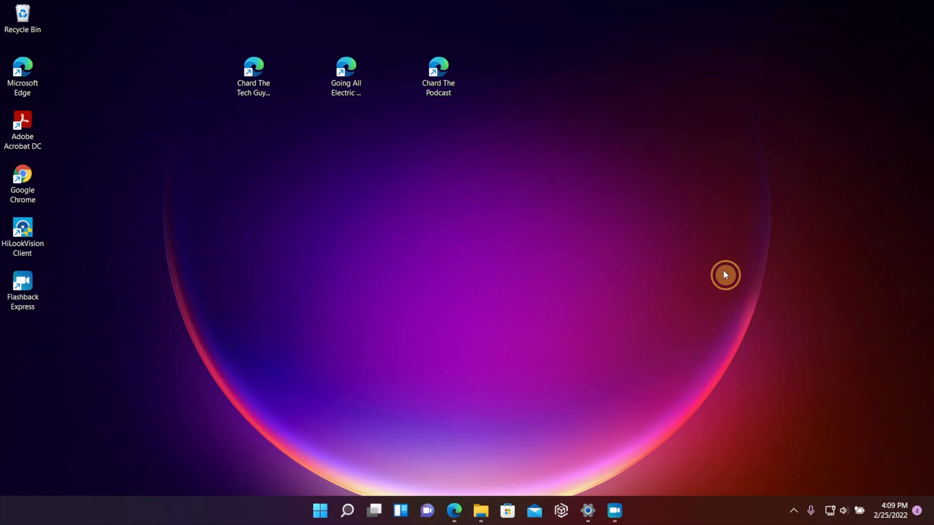
right_click(725, 275)
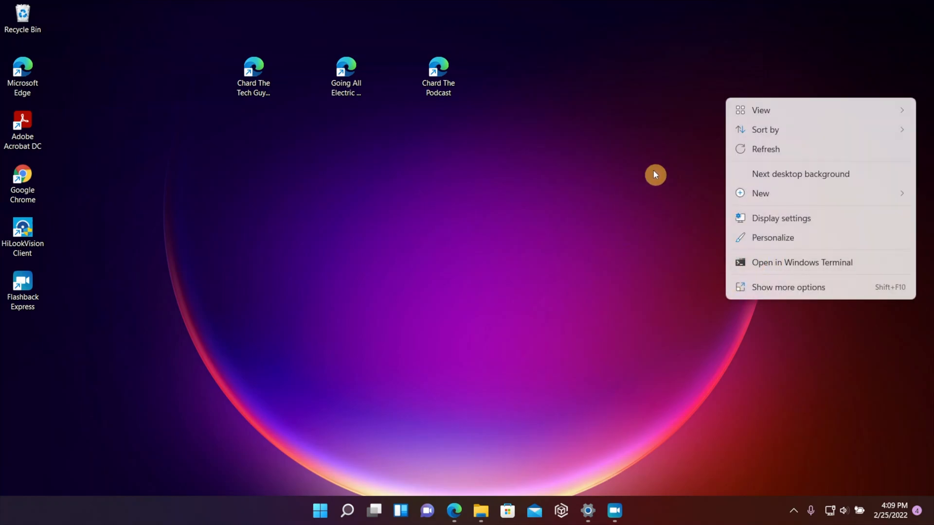
left_click(761, 111)
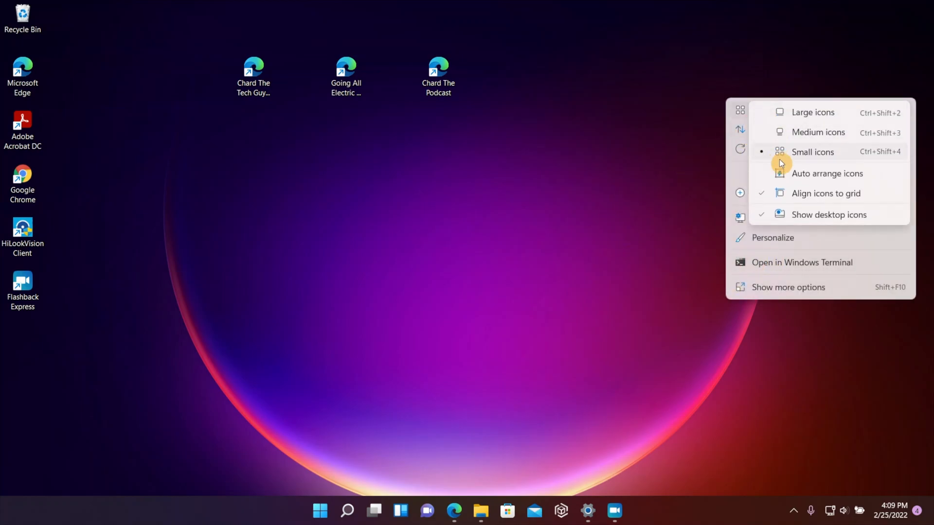
mouse_move(782, 178)
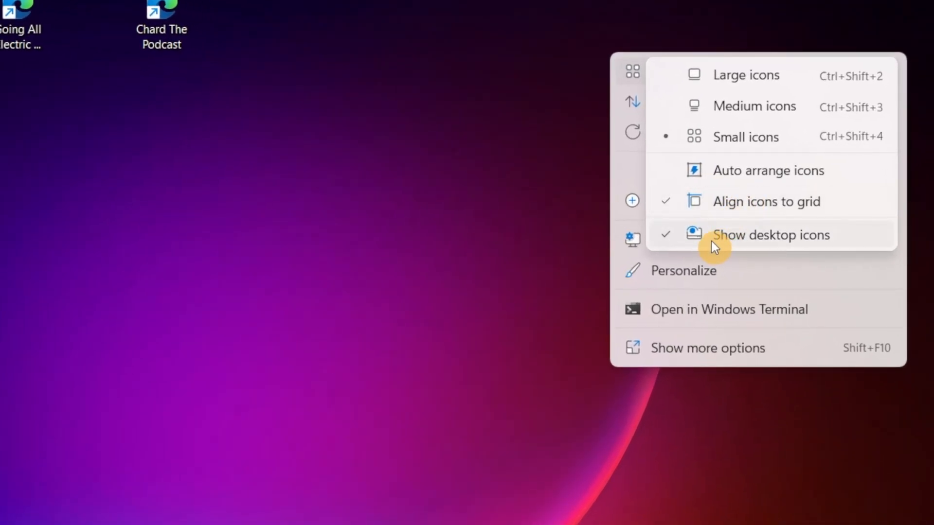
left_click(770, 234)
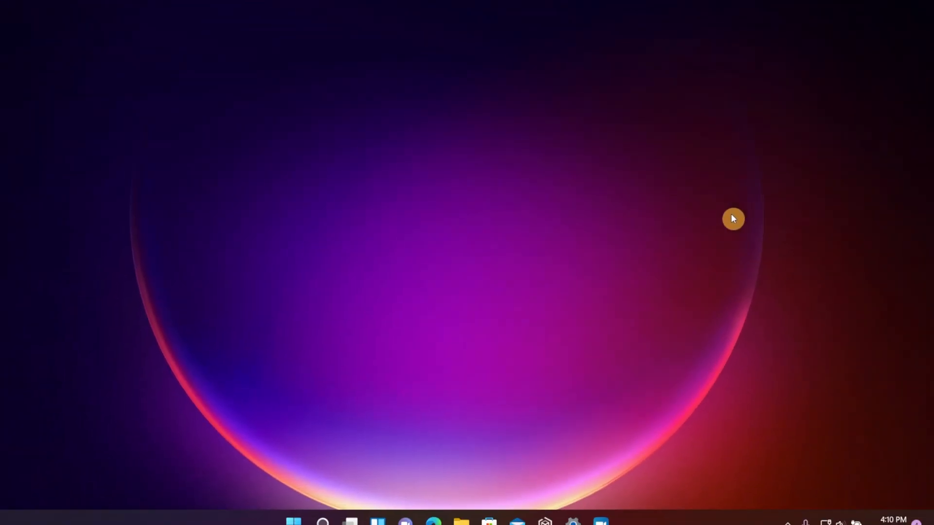
right_click(733, 219)
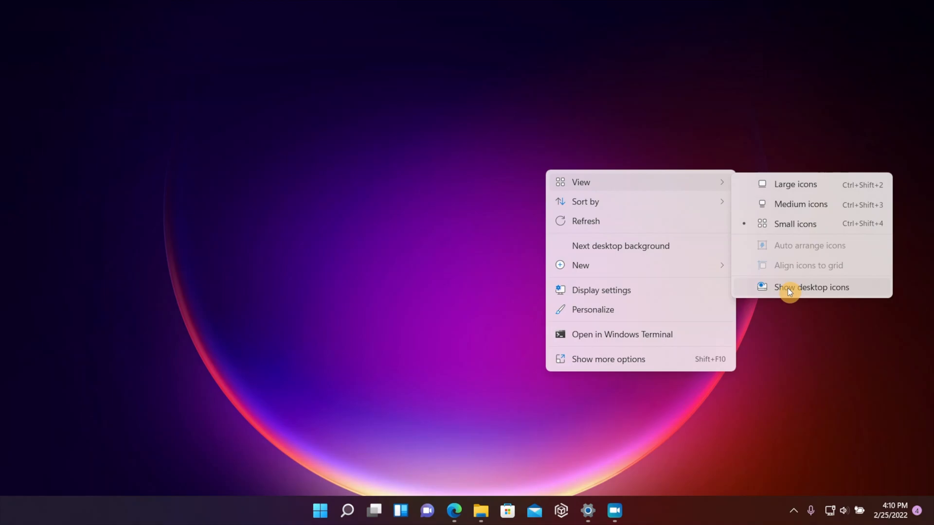
left_click(812, 287)
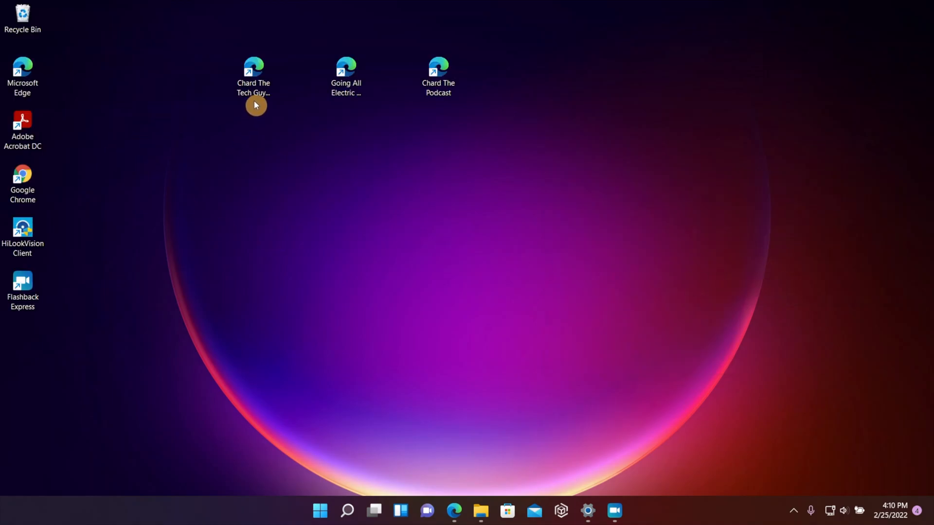
- Drag Chard The Tech Guy to a new spot, and move Going All Electric over and back
left_click_drag(253, 75, 161, 80)
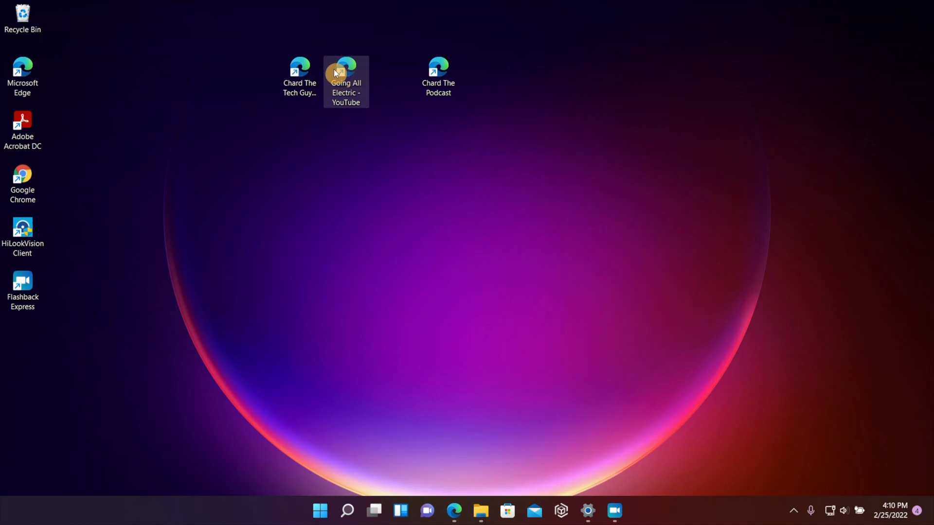
left_click_drag(345, 81, 392, 80)
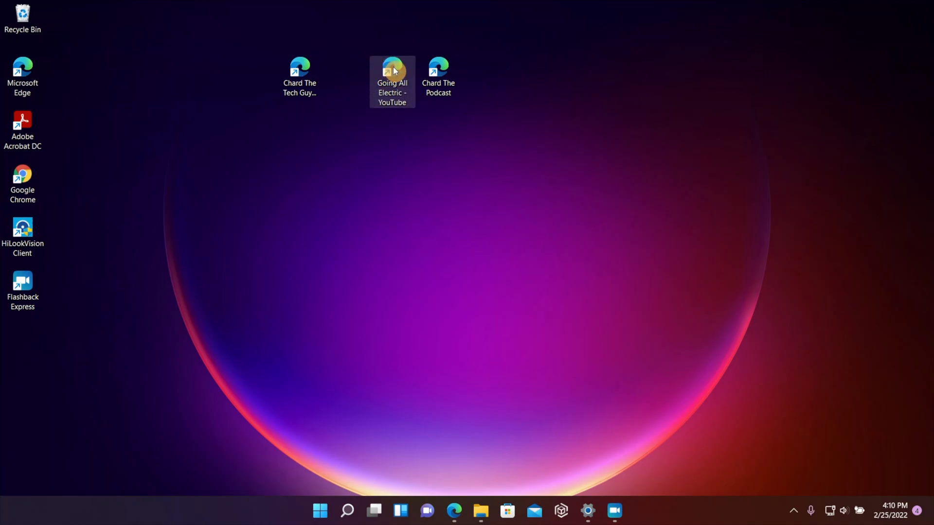
left_click_drag(392, 71, 346, 72)
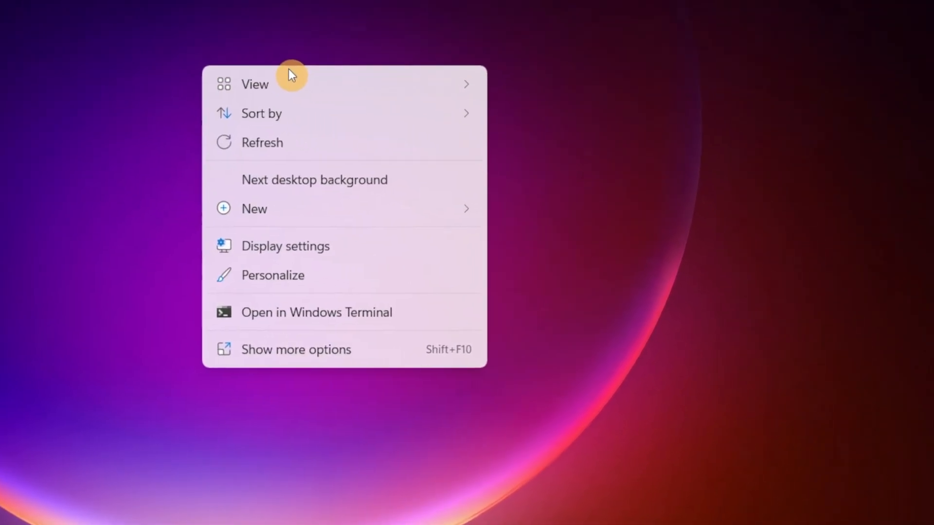
left_click(254, 83)
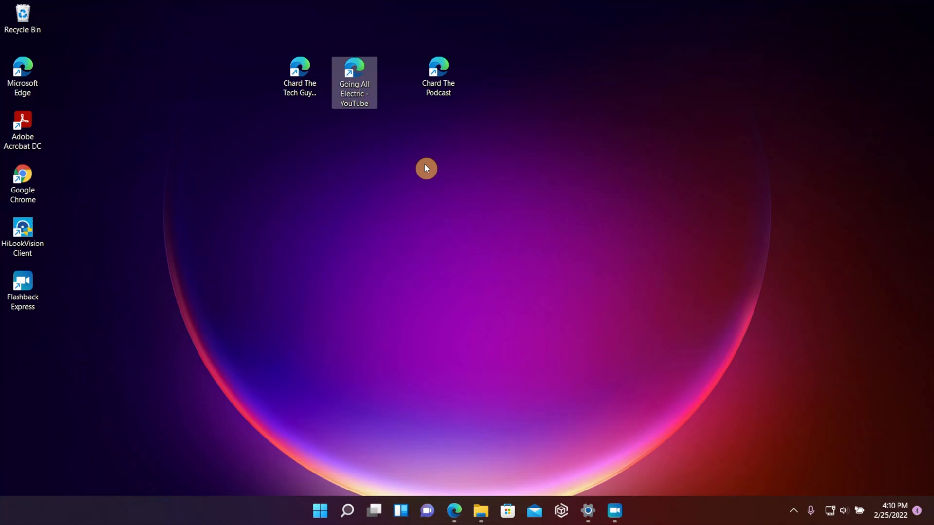
- Place Chard The Podcast right beside Going All Electric, closing the gaps in the row
right_click(426, 168)
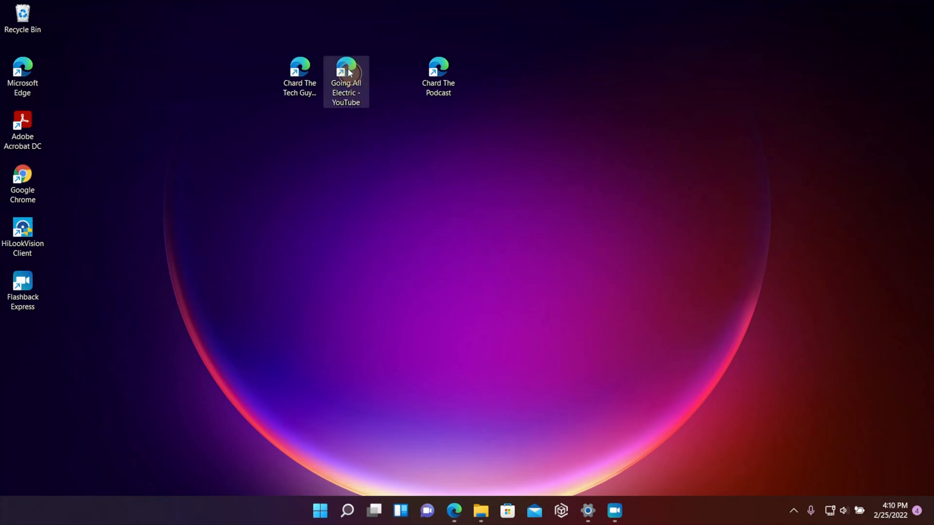
mouse_move(334, 72)
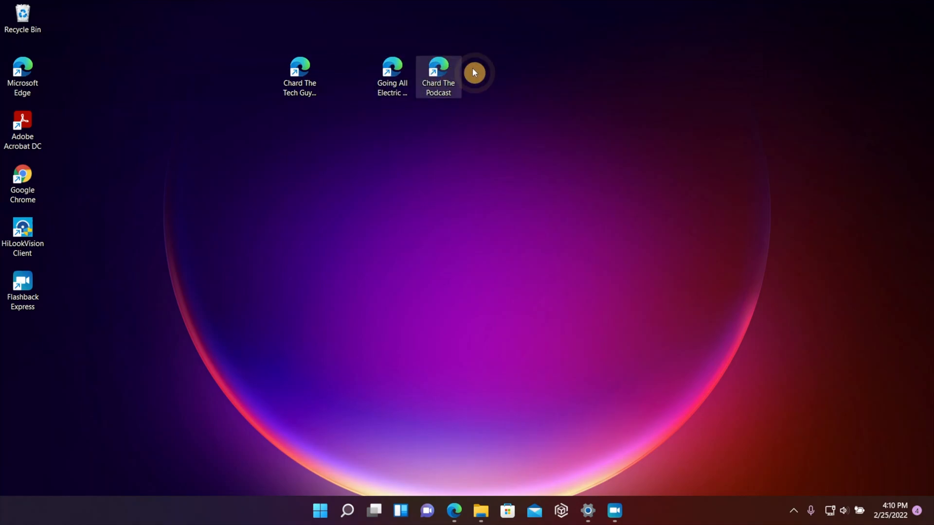
left_click_drag(392, 76, 346, 82)
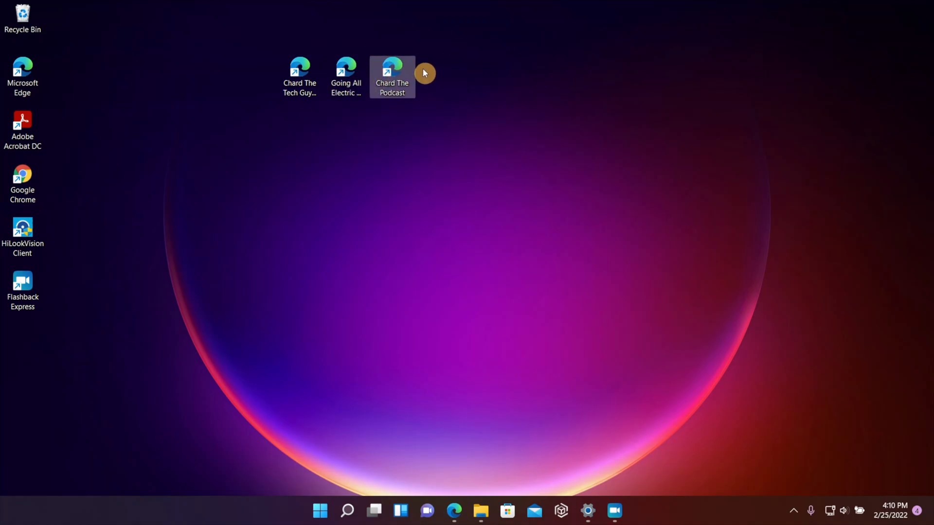
mouse_move(422, 135)
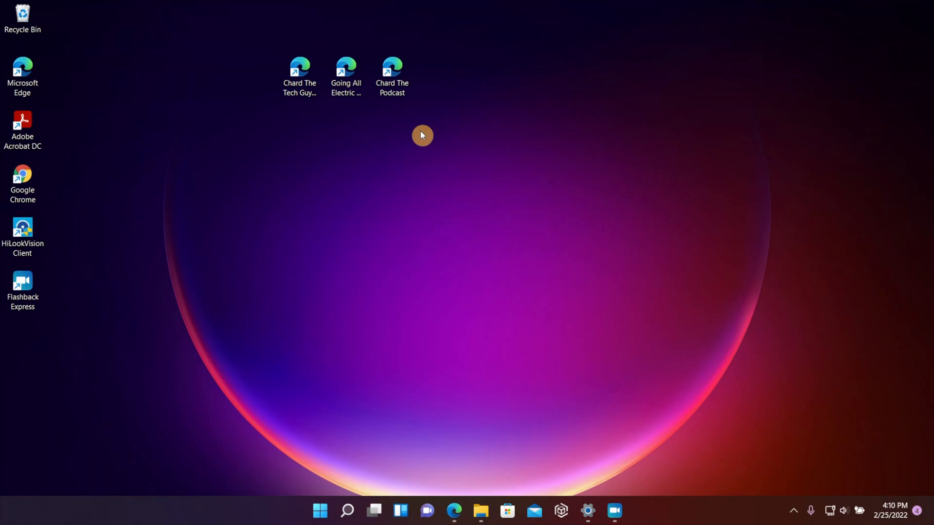
right_click(422, 136)
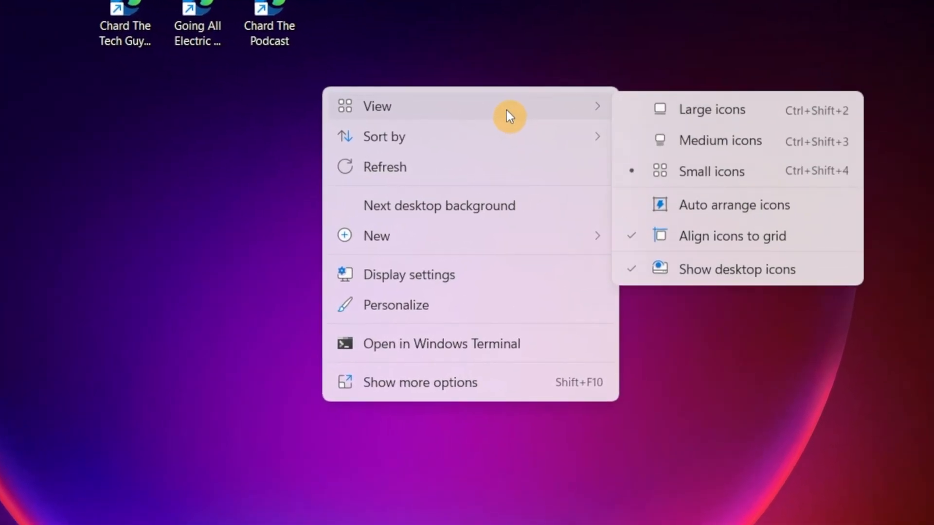
mouse_move(721, 141)
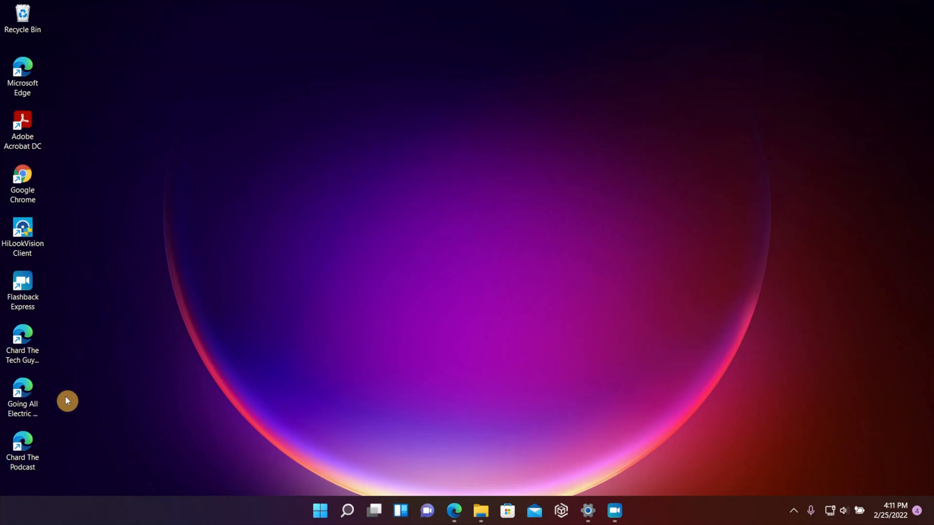
mouse_move(22, 443)
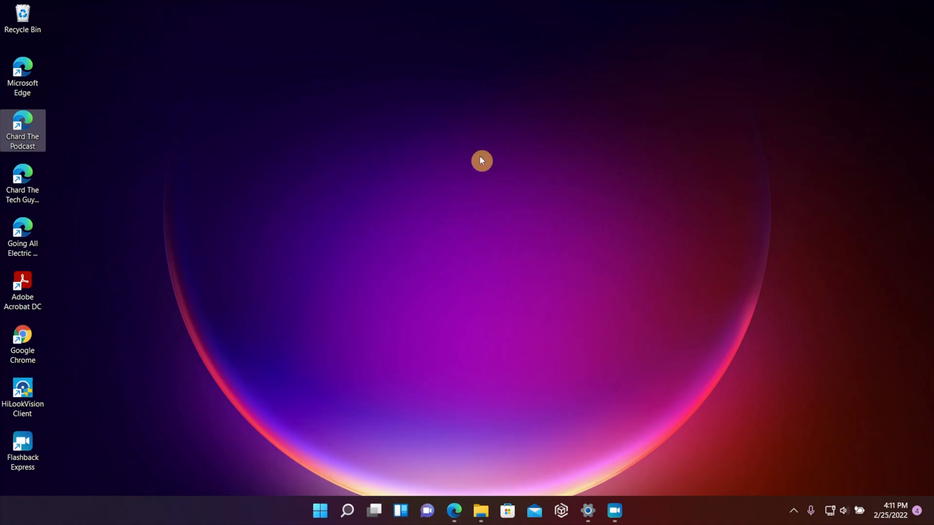
mouse_move(83, 222)
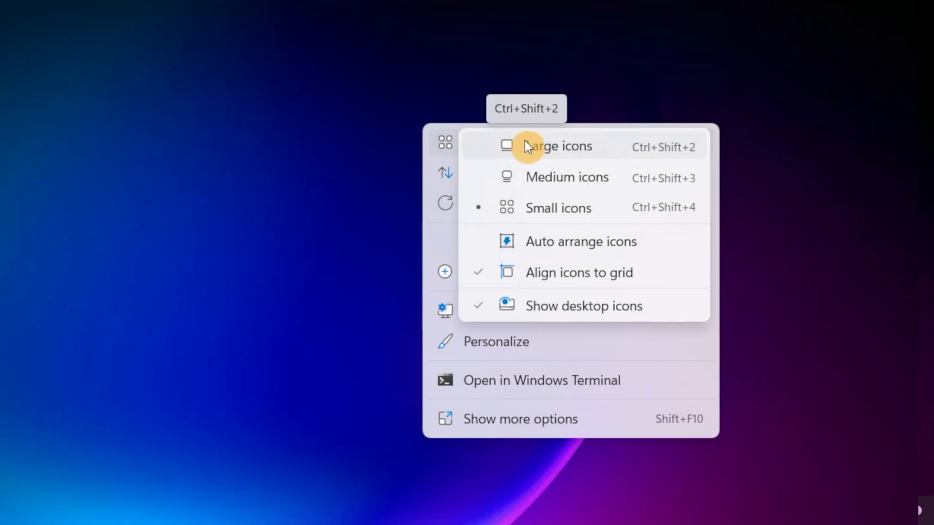
mouse_move(677, 163)
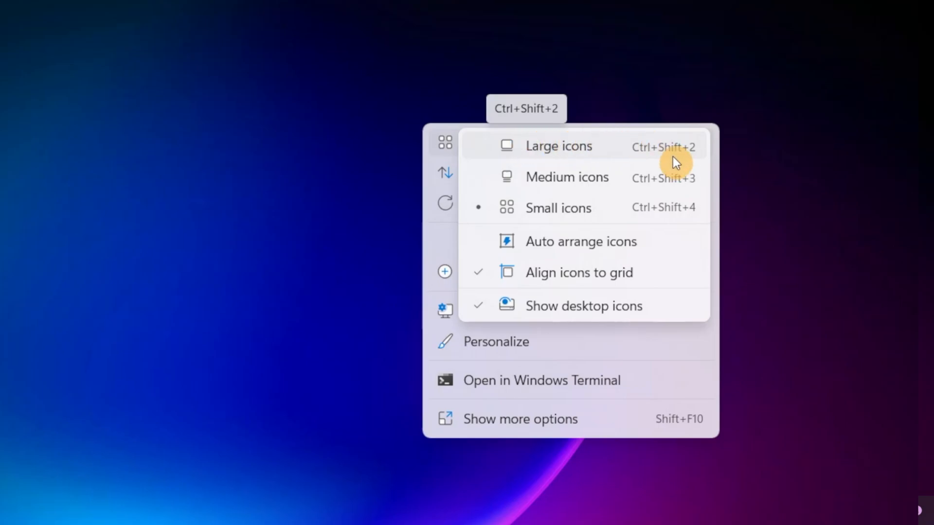
mouse_move(673, 182)
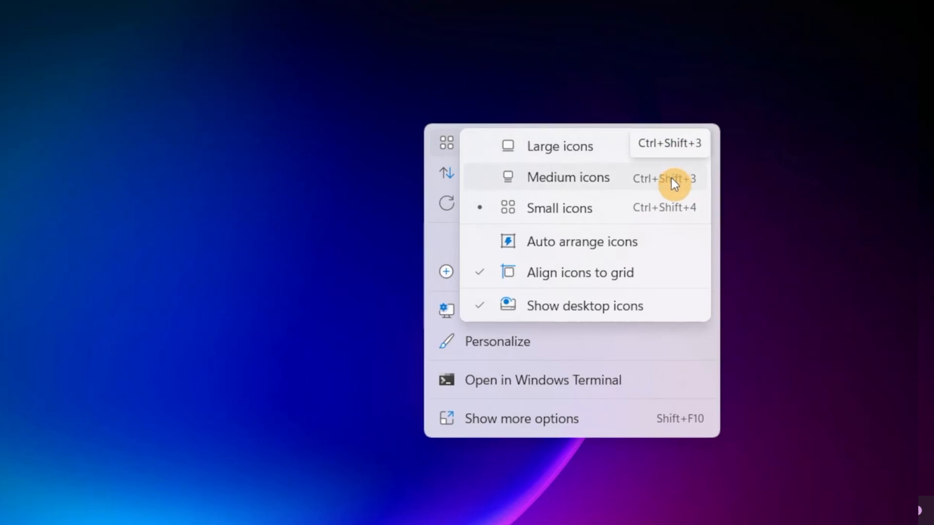
- Make the desktop icons medium sized and bring the View options back up
left_click(568, 177)
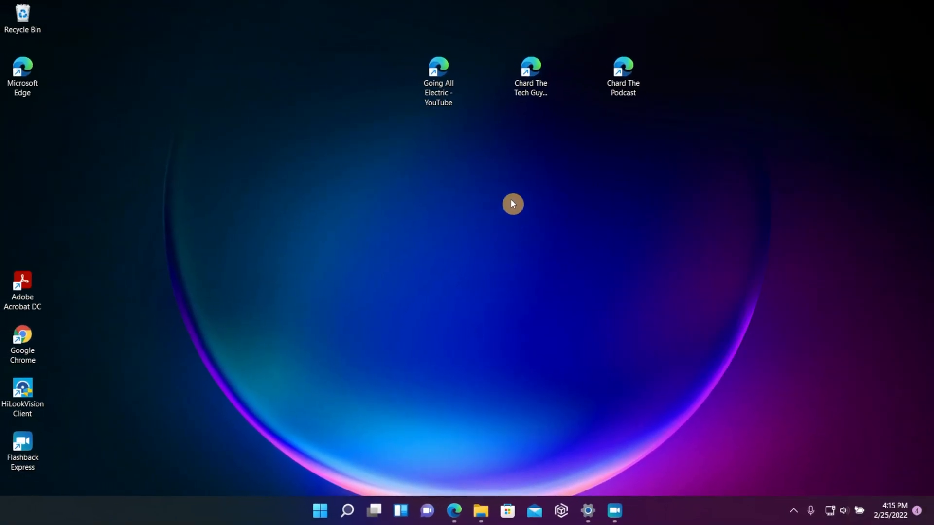
right_click(512, 205)
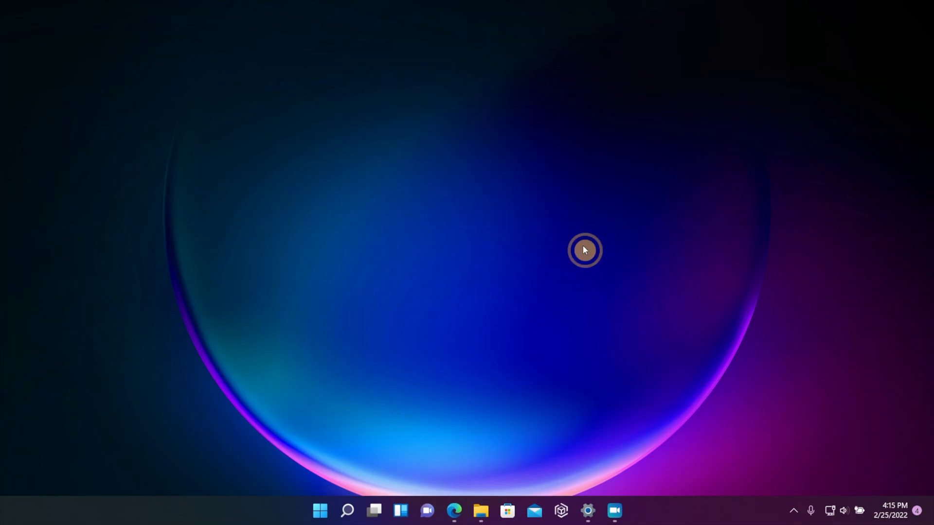
- Bring up the desktop menu to reach its icon arrangement options
right_click(585, 250)
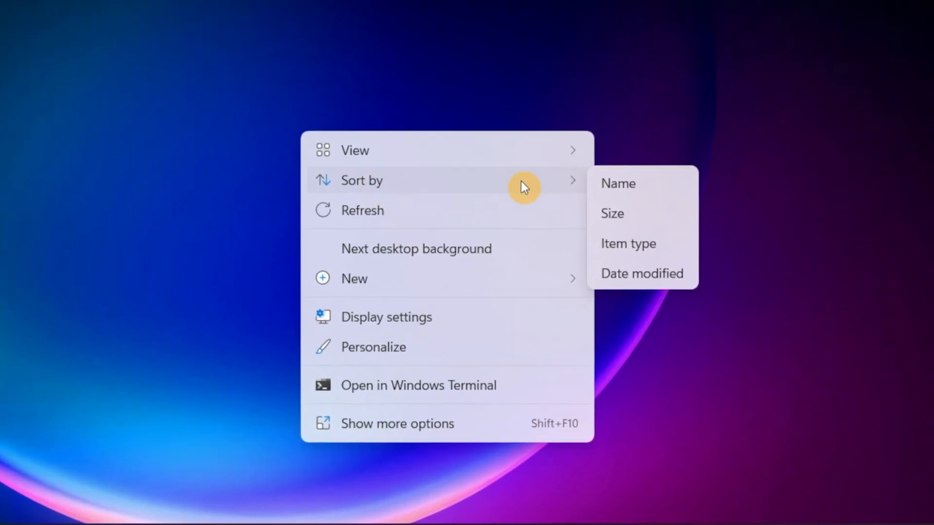
mouse_move(628, 218)
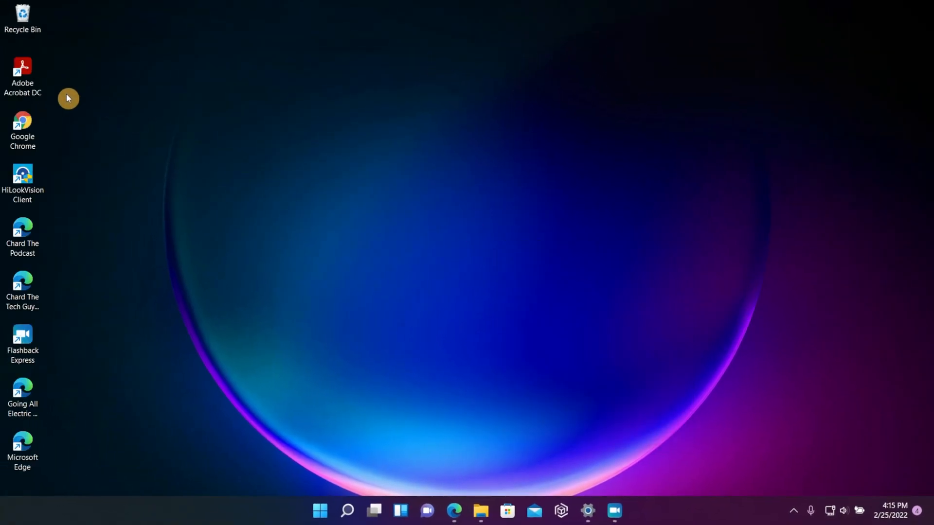
mouse_move(531, 177)
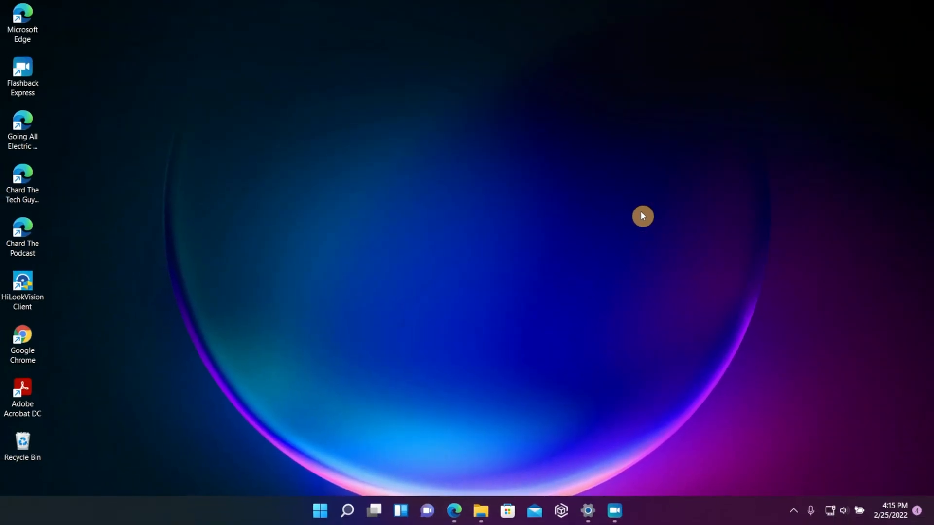
mouse_move(27, 58)
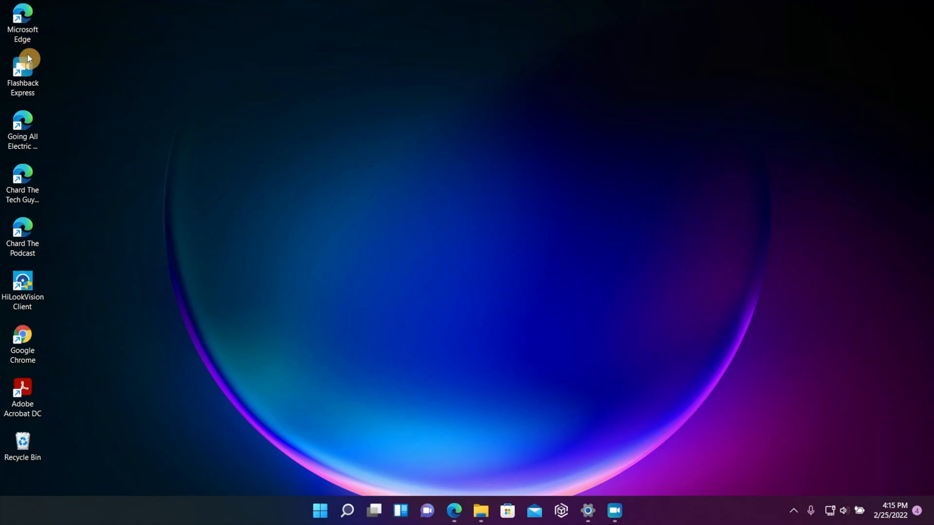
mouse_move(15, 387)
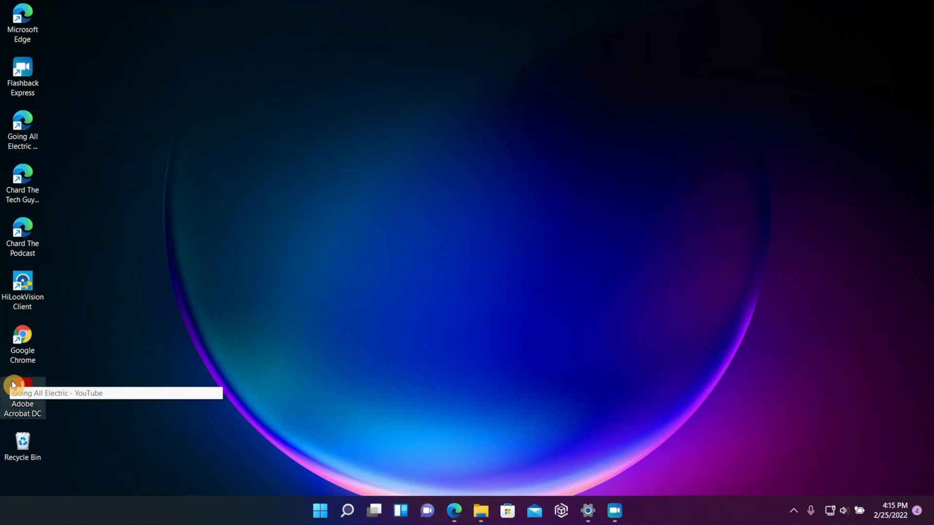
mouse_move(24, 23)
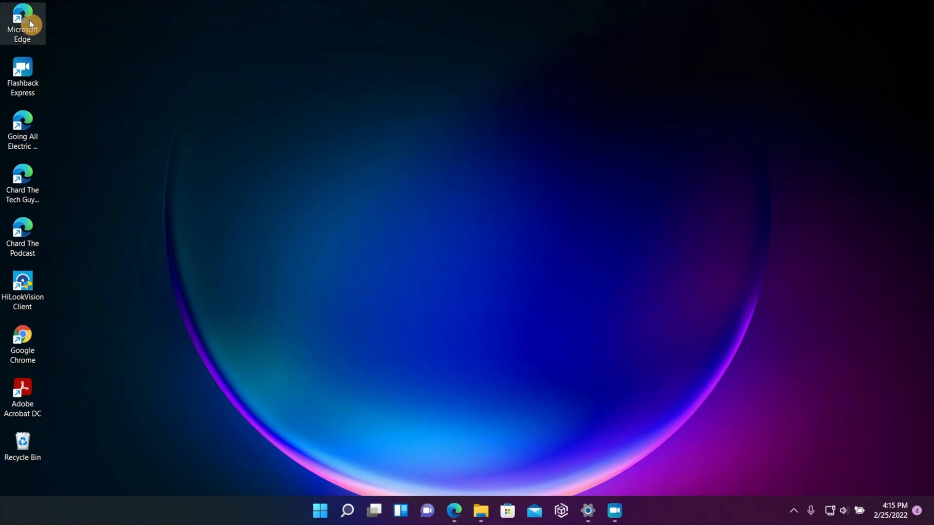
right_click(22, 23)
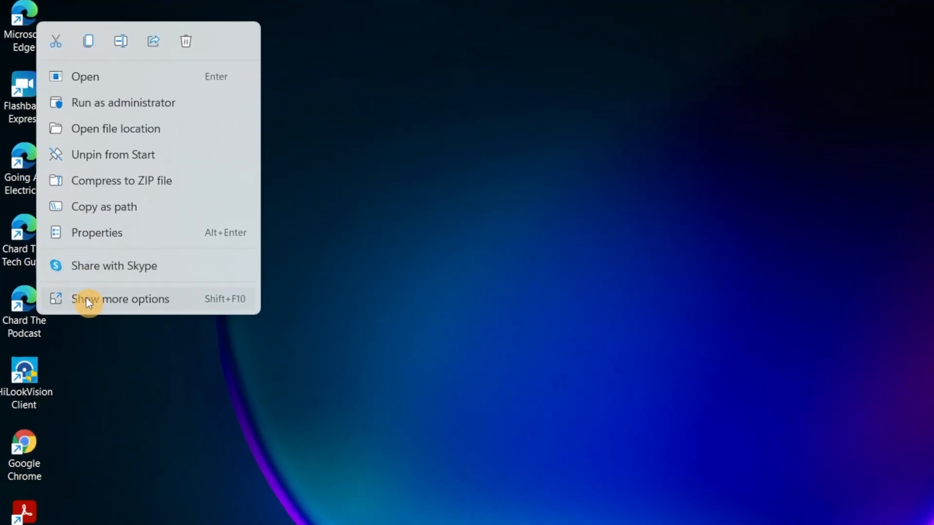
left_click(96, 233)
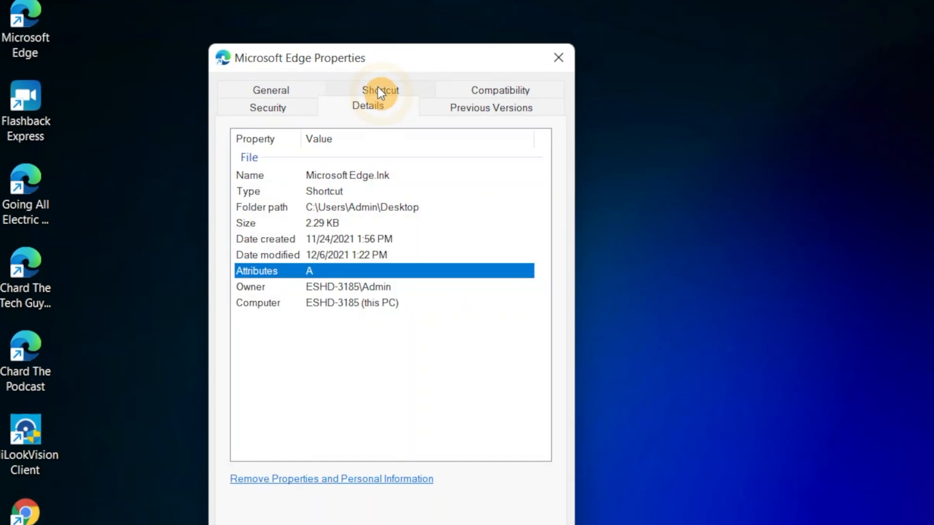
mouse_move(354, 229)
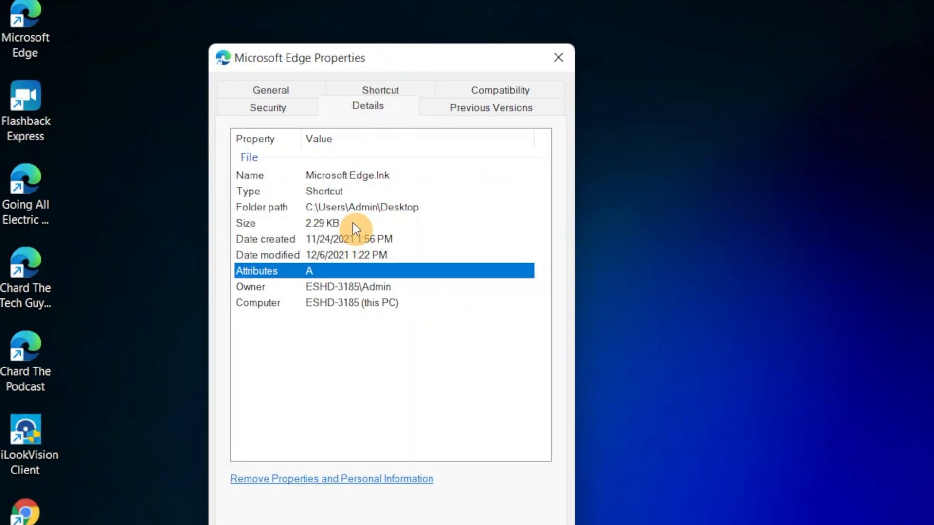
left_click(557, 58)
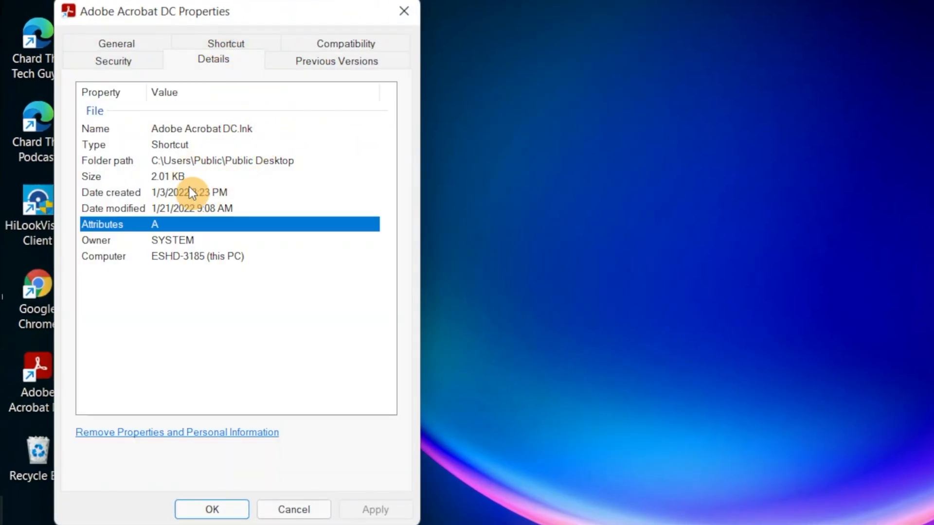
left_click(178, 176)
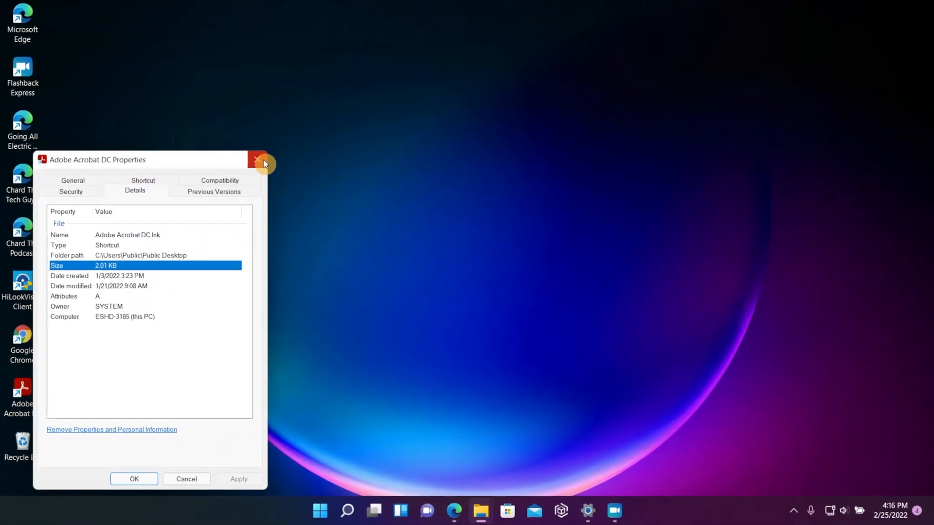
left_click(260, 162)
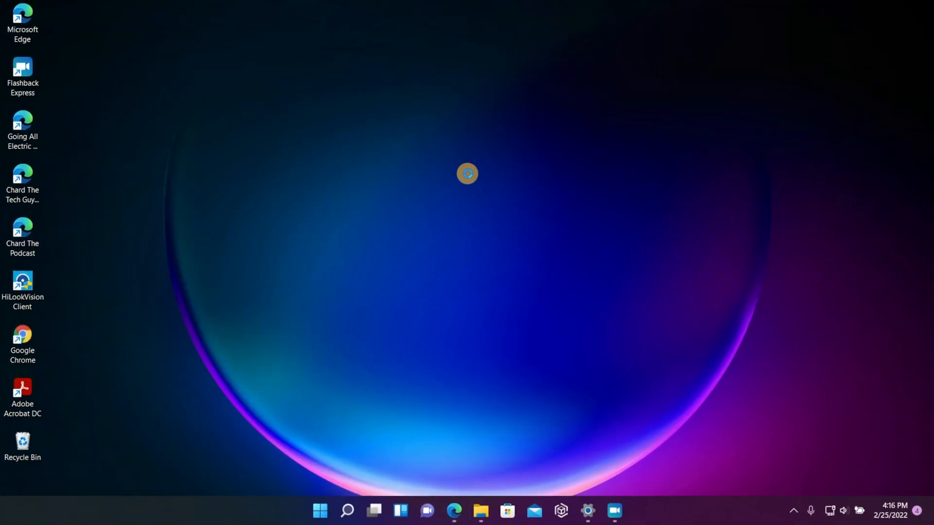
- Bring up the desktop's Sort by options to order icons by item type
right_click(467, 173)
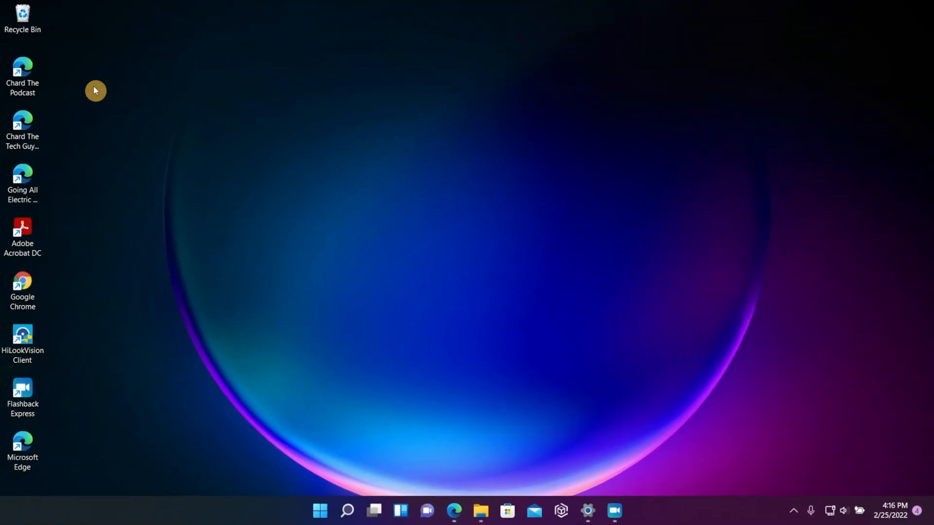
mouse_move(41, 190)
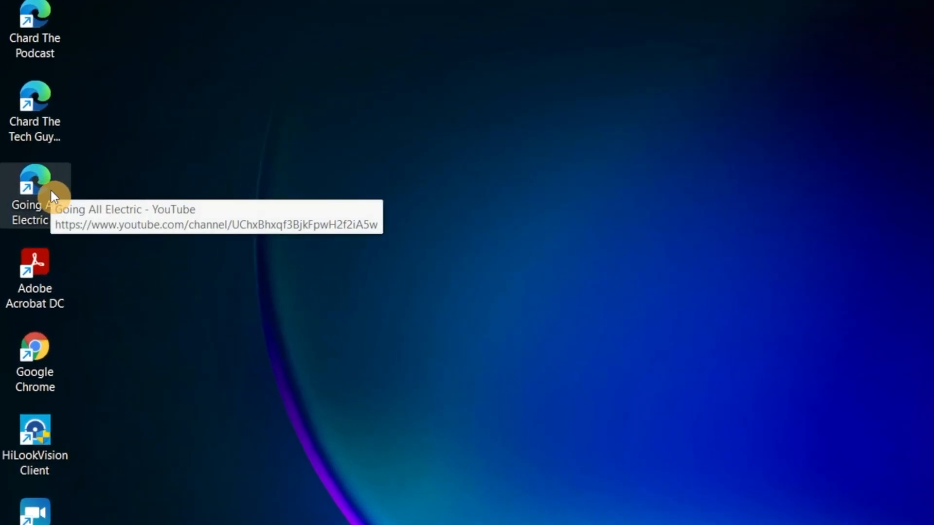
mouse_move(69, 392)
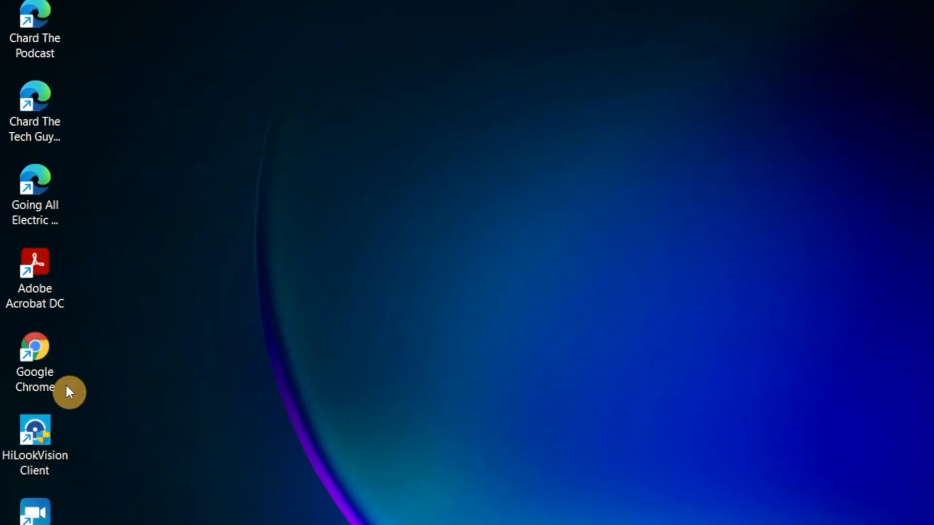
mouse_move(237, 127)
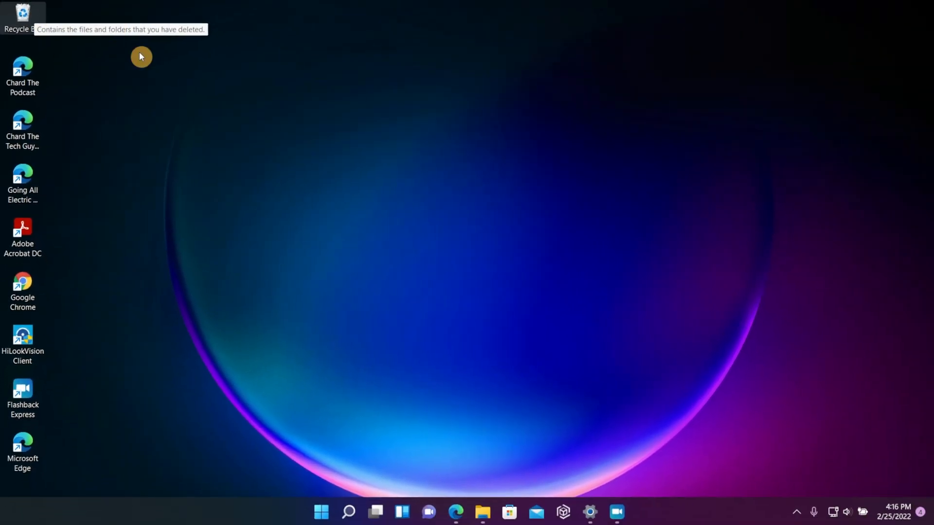
- Sort the desktop icons by Date modified, putting Flashback Express first
right_click(397, 132)
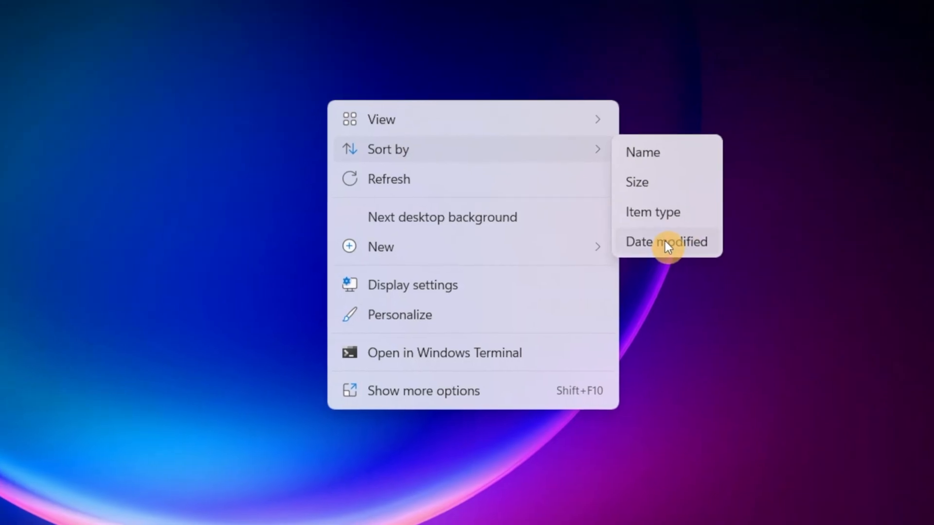
left_click(666, 241)
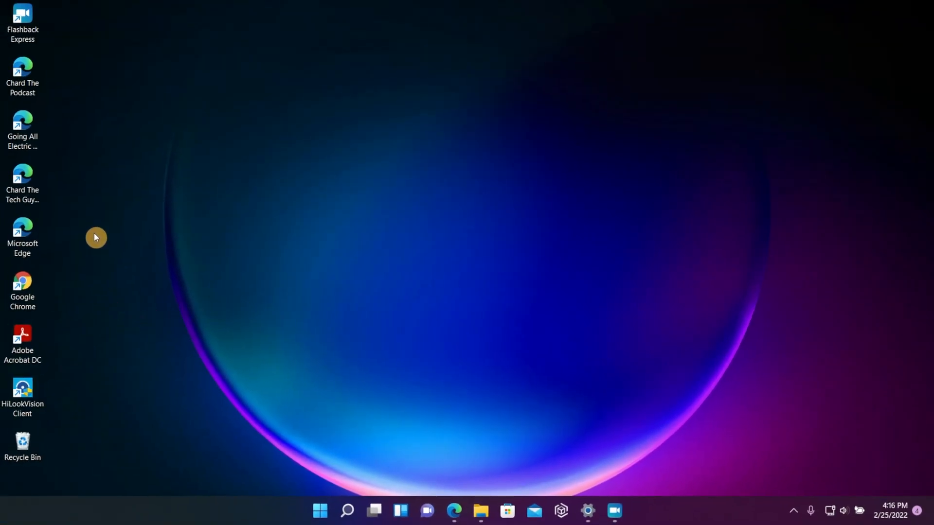
mouse_move(50, 213)
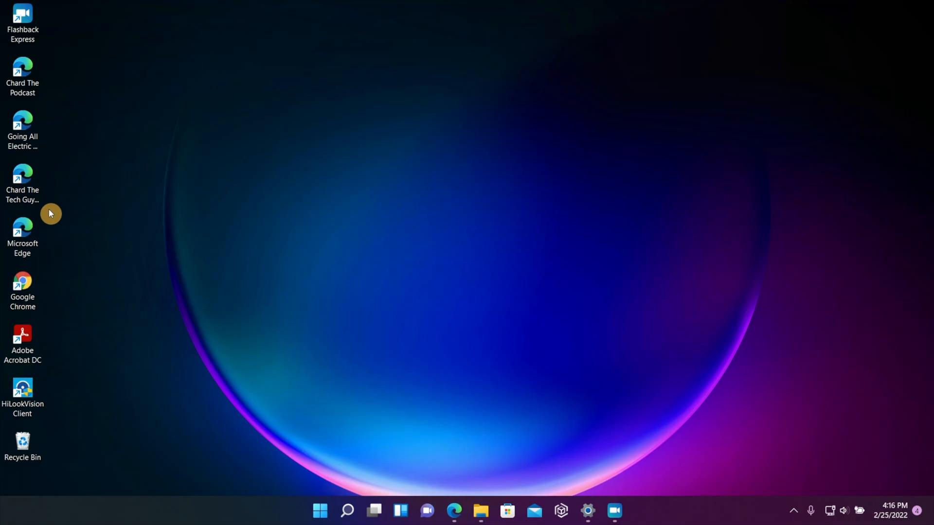
mouse_move(39, 34)
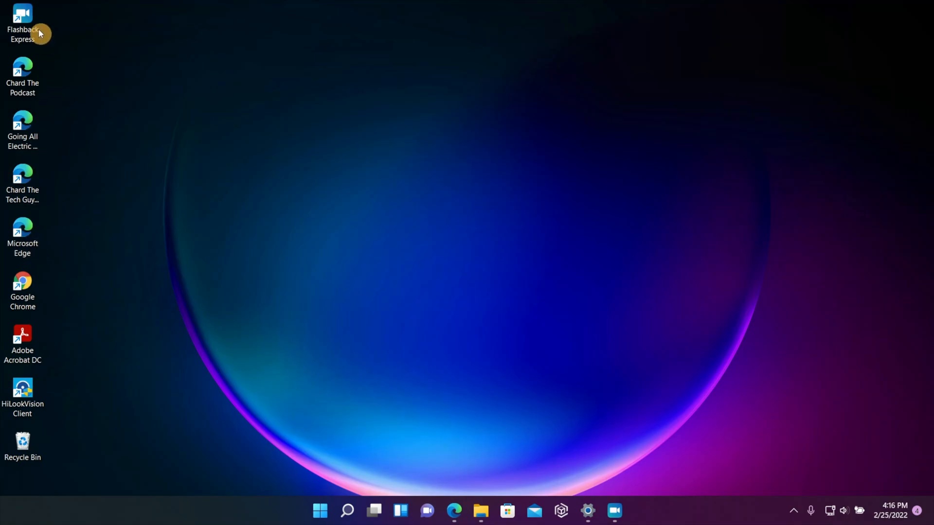
- Open Flashback Express Properties on the Details tab showing its created and modified dates
right_click(22, 18)
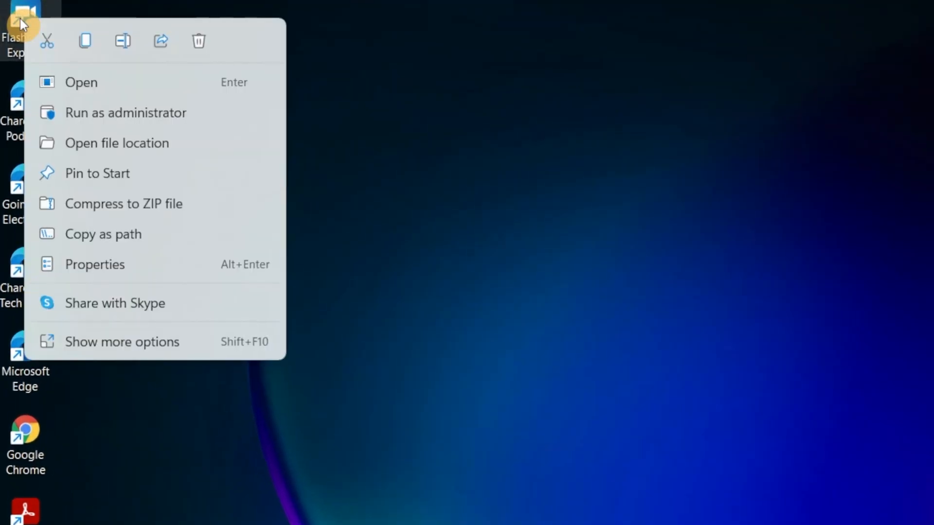
left_click(94, 264)
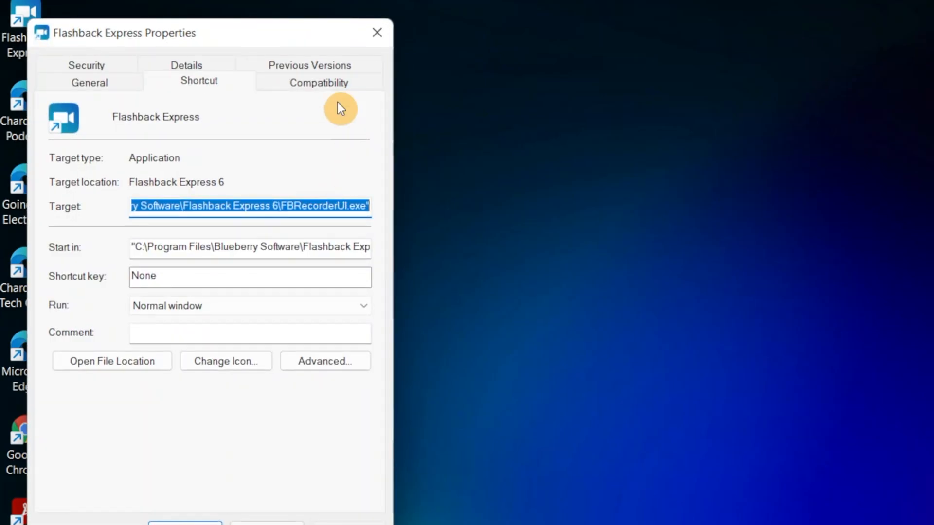
left_click(187, 65)
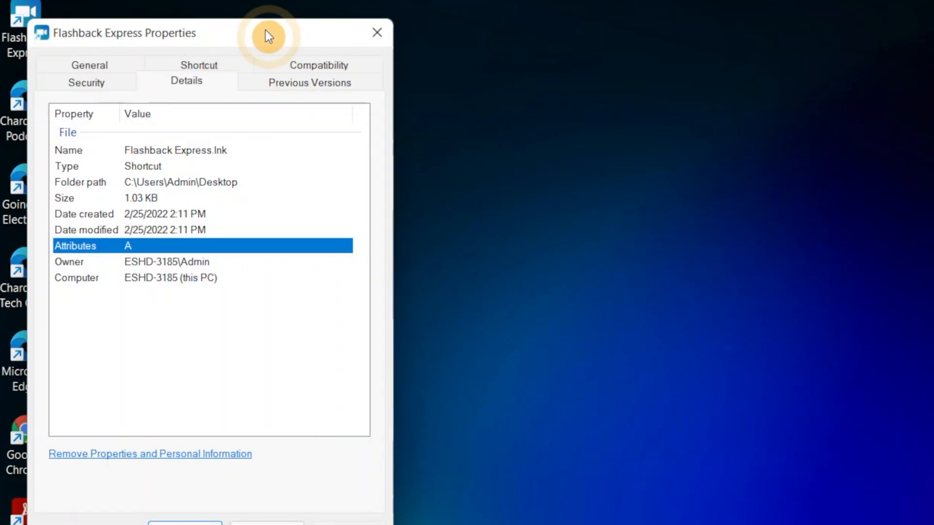